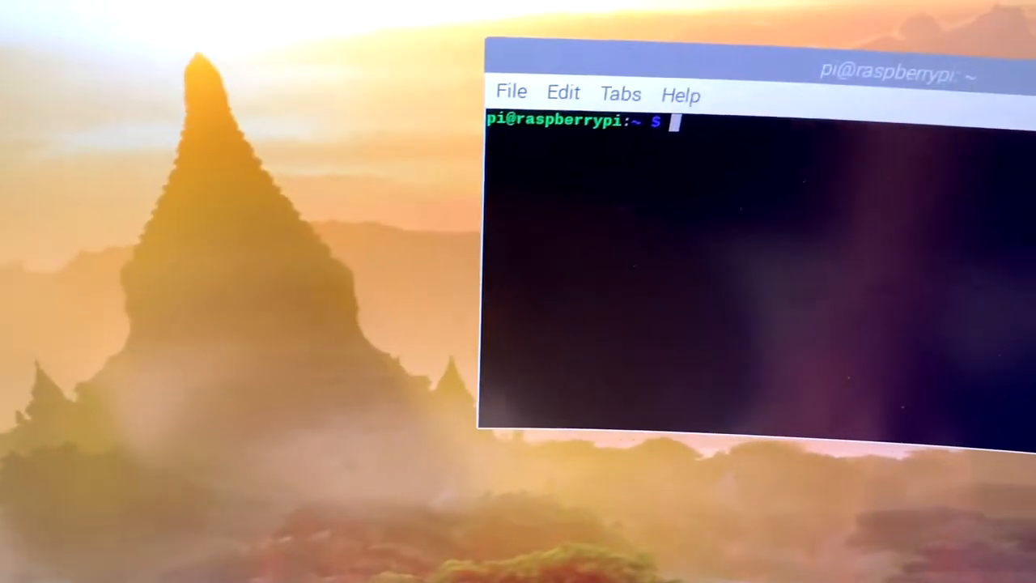
# - List the Guitar folder contents and enter the 'sudo python Guitar.py' command
pyautogui.write('ls')
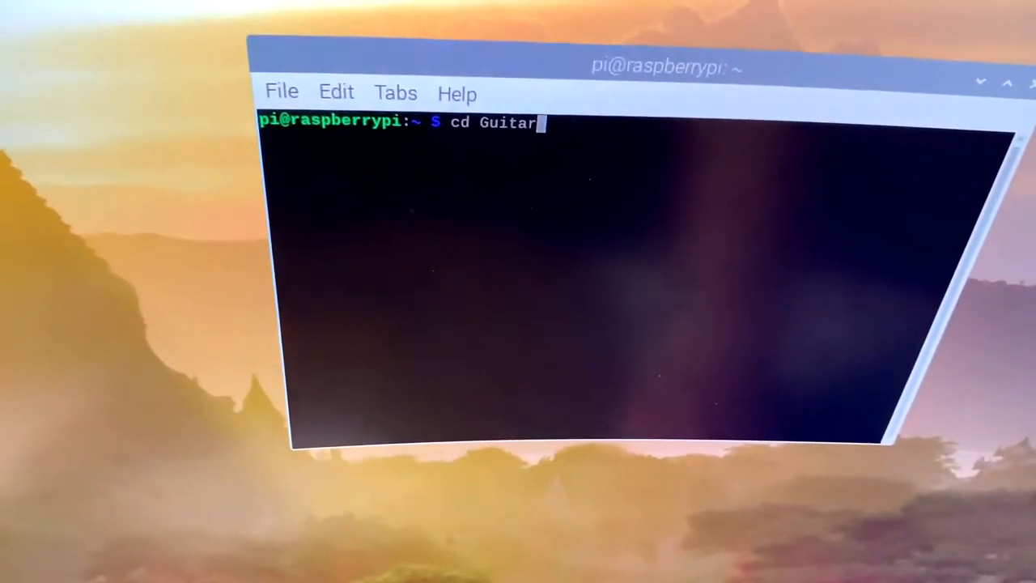
pyautogui.write('sudo python Guitar.py')
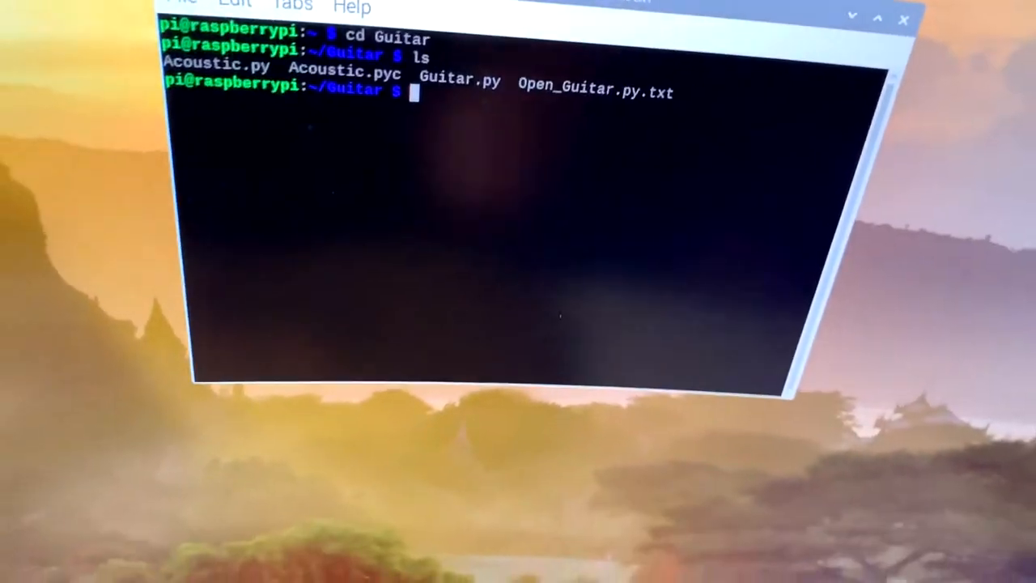
# - Launch 'sudo python Guitar.py' and answer 0 (Electric) at the mood prompt
pyautogui.write('sudo python Guitar.py')
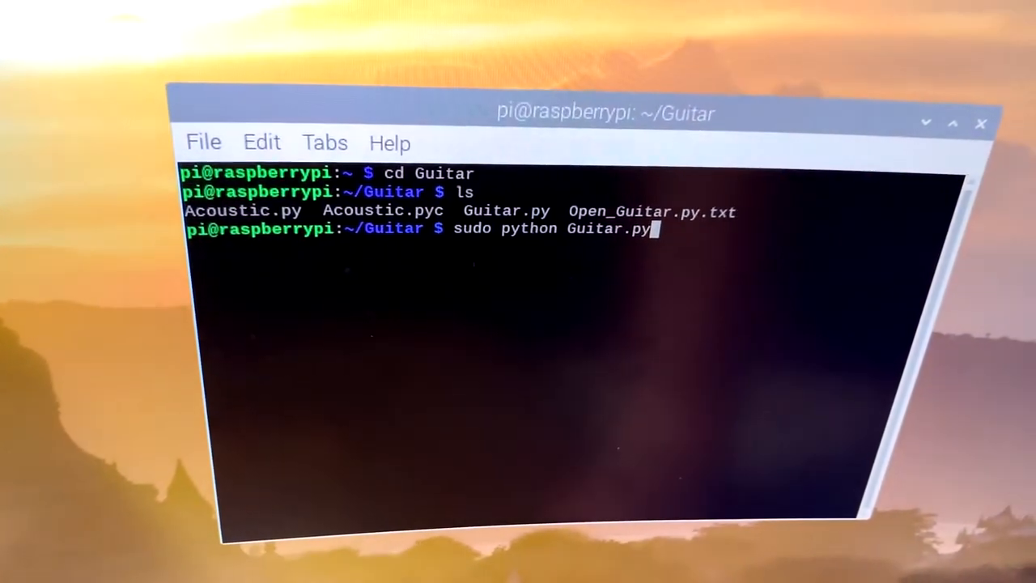
pyautogui.press('Return')
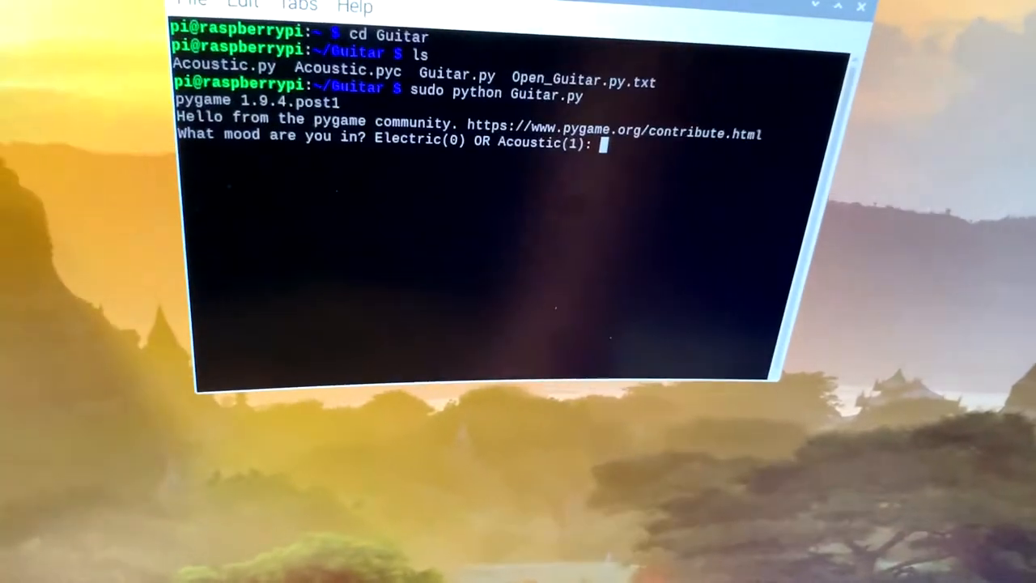
pyautogui.write('0')
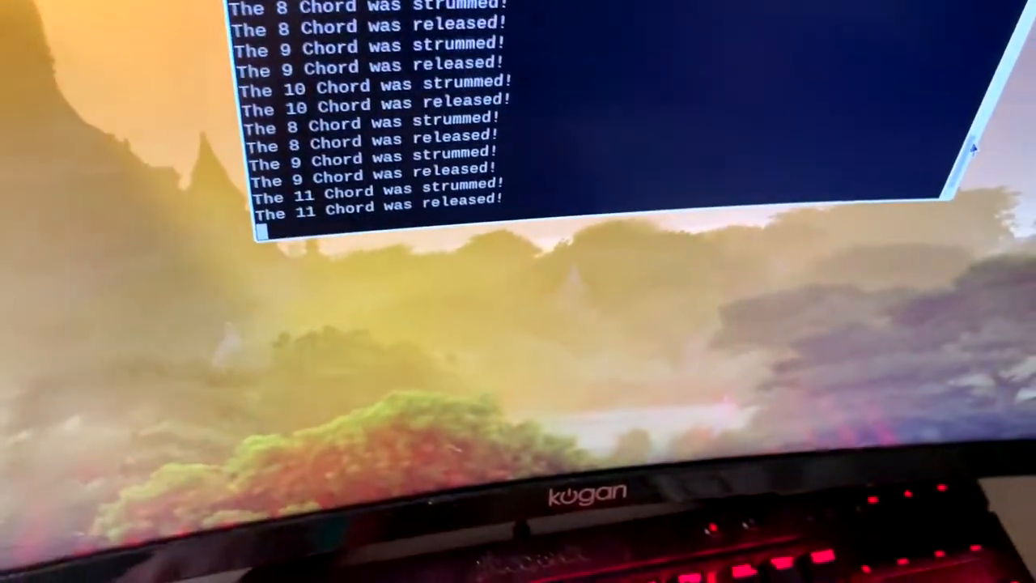
# - Stop the script with Ctrl+C and answer 1 (Acoustic) at the restarted mood prompt
pyautogui.press('ctrl+c')
pyautogui.write('sudo python Guitar.py')
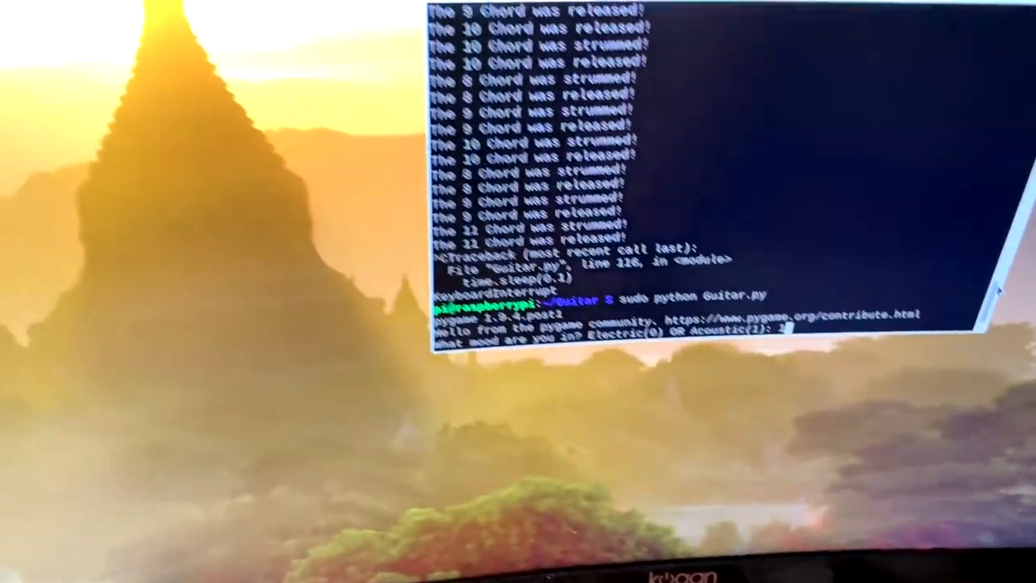
pyautogui.write('1')
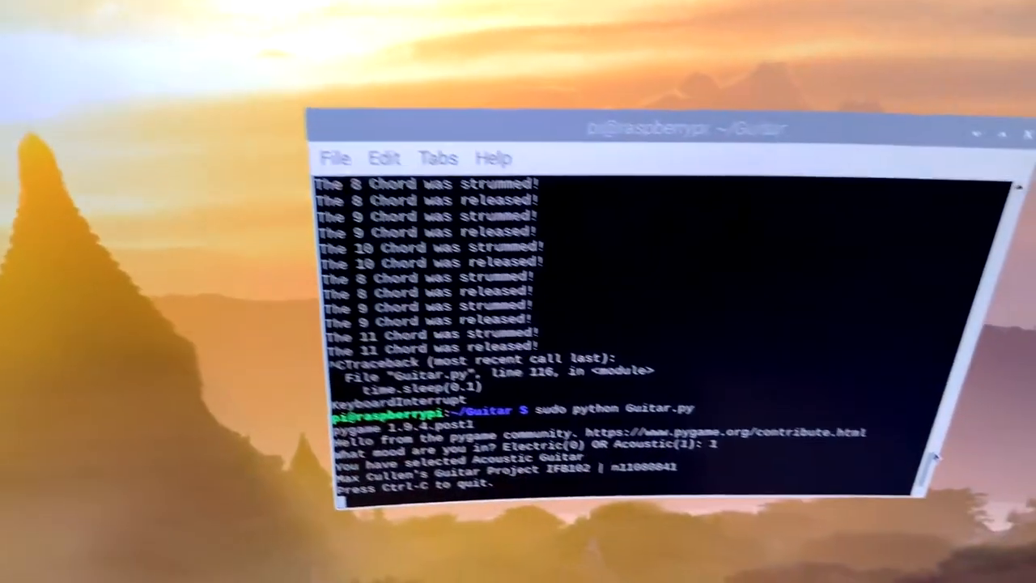